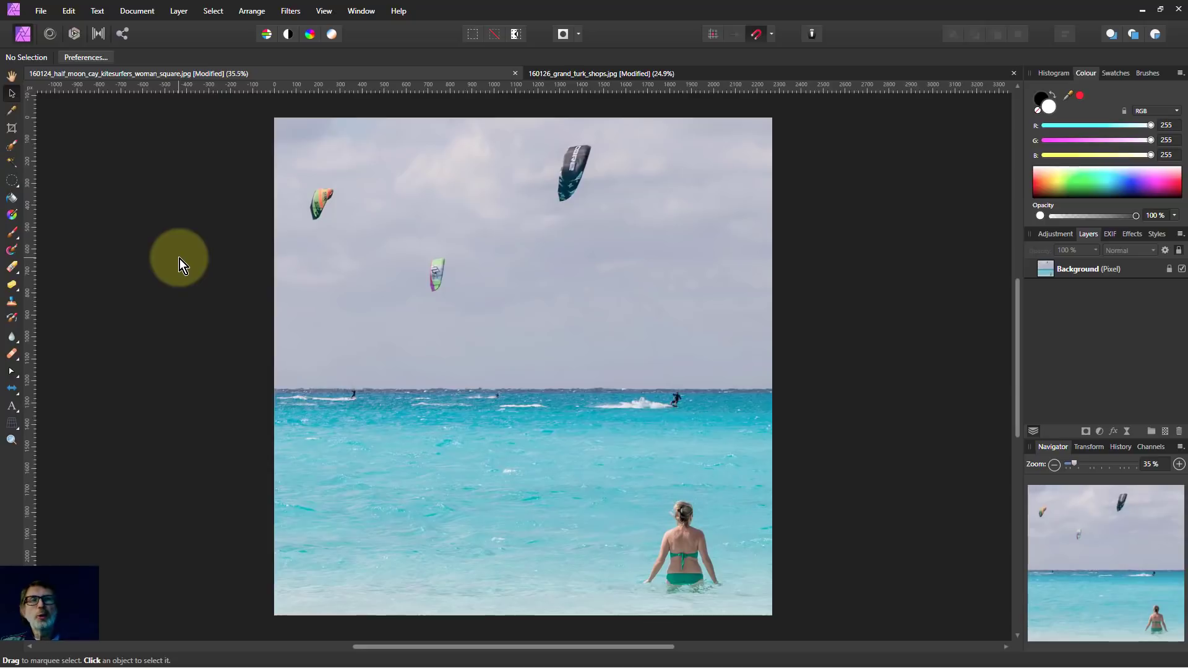
mouse_move(121, 303)
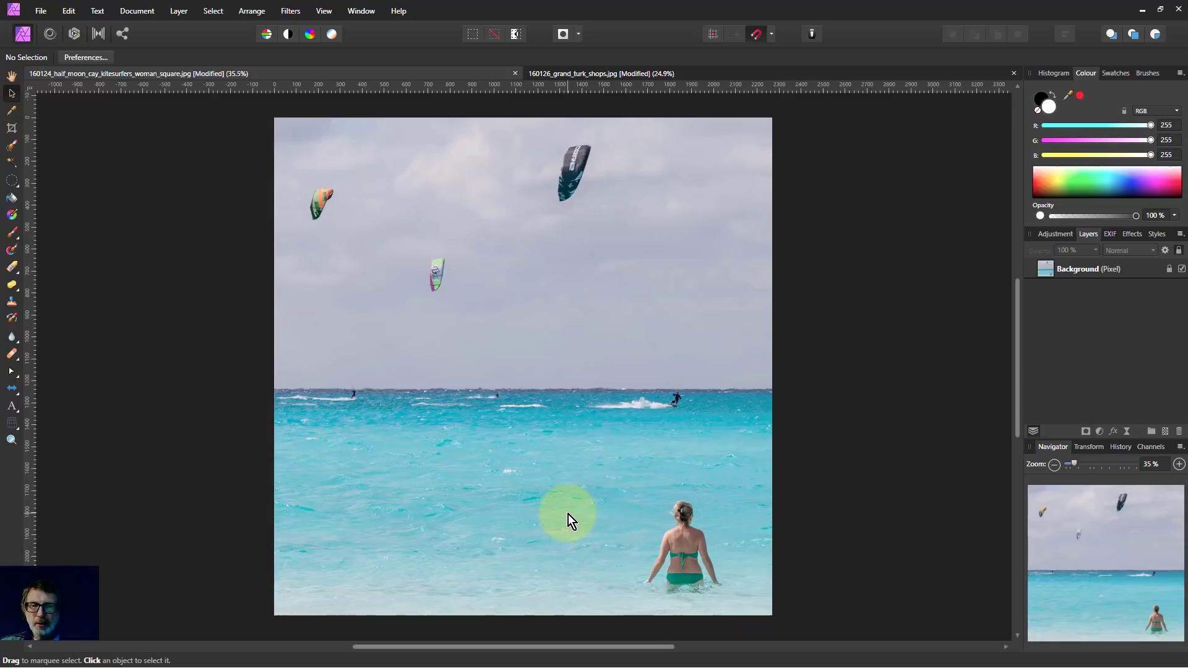
mouse_move(514, 442)
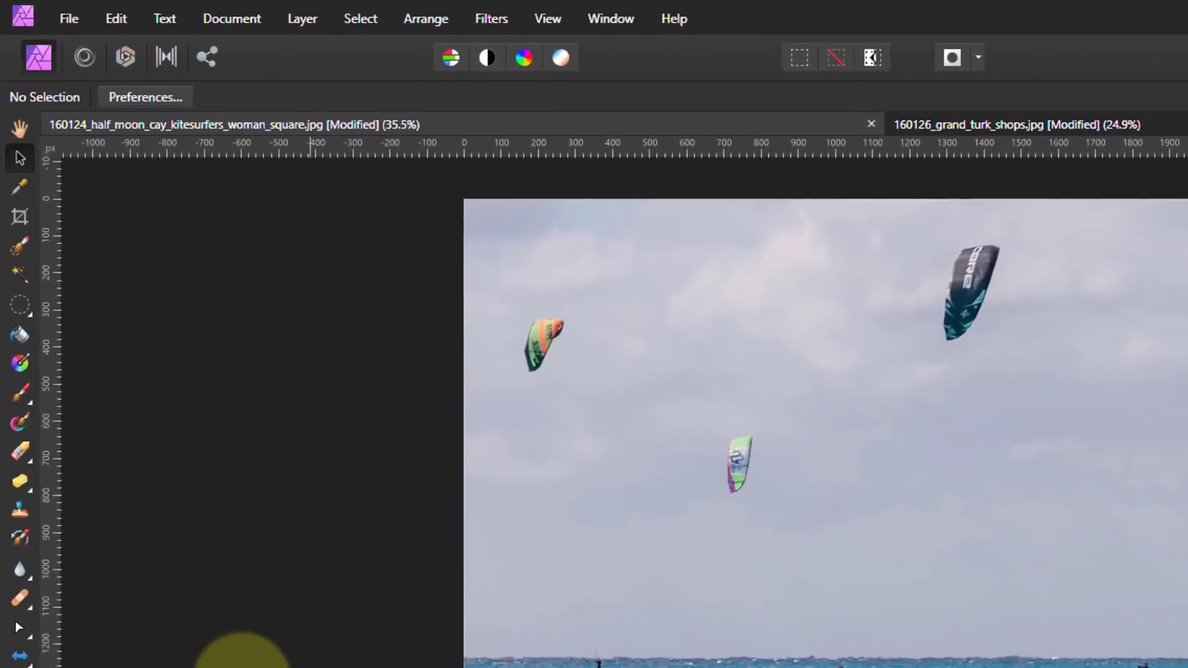
mouse_move(18, 481)
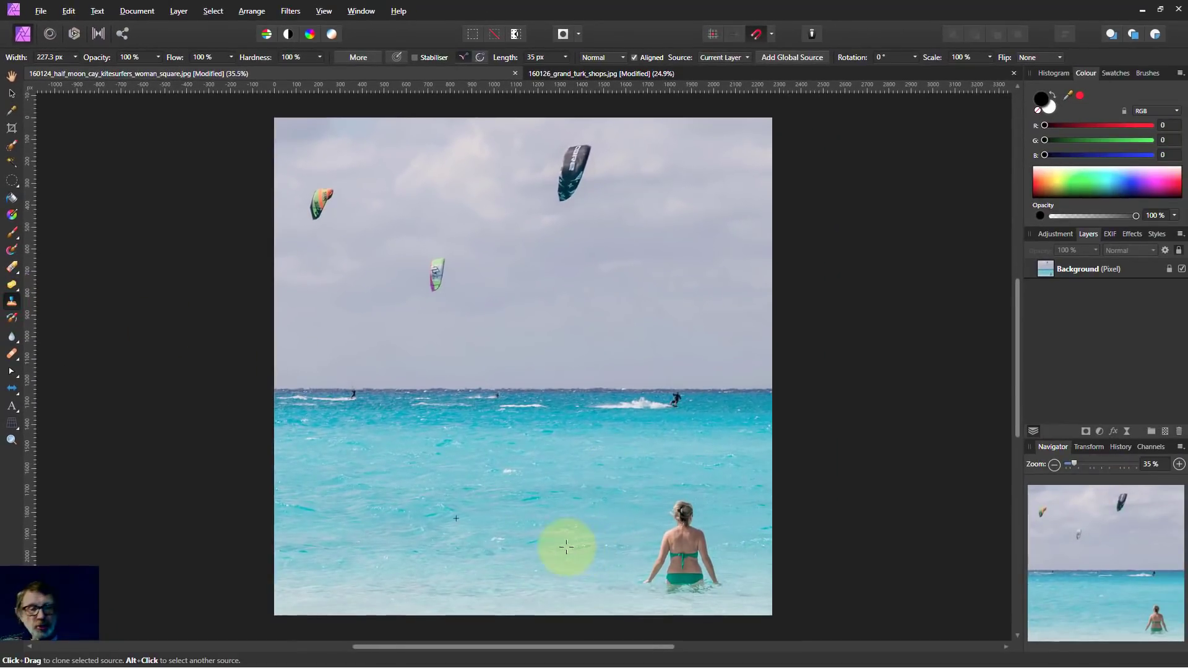
mouse_move(423, 541)
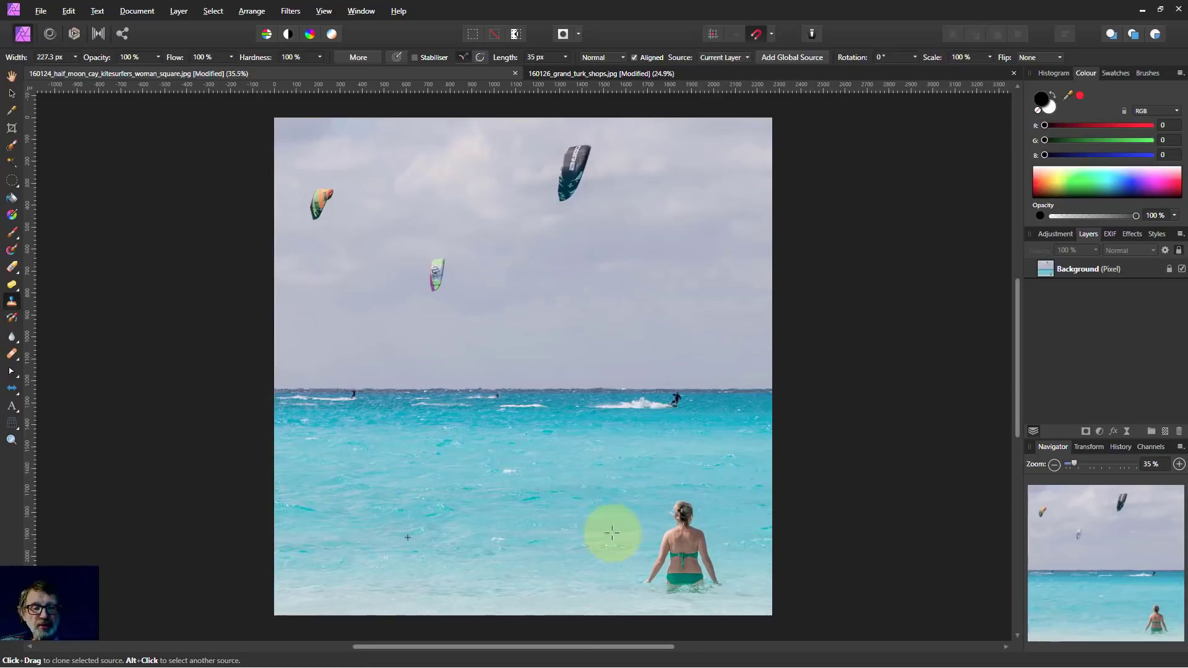
Step: Clone surrounding sea water over the wading woman on the Background layer
drag(611, 532, 679, 542)
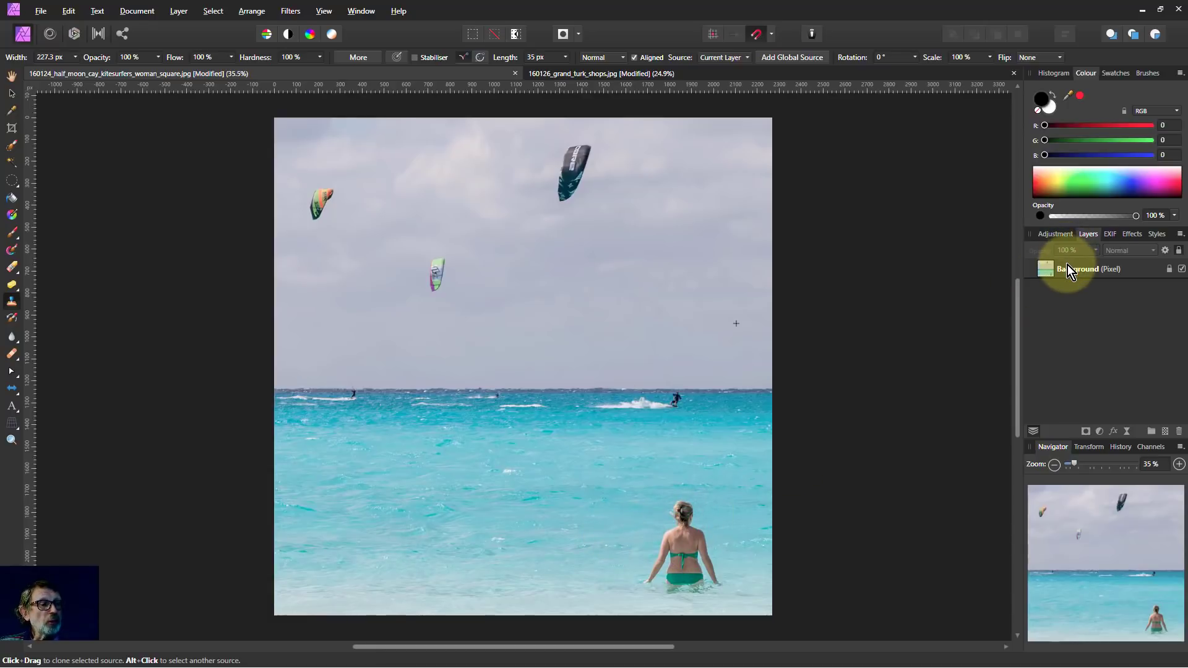
click(1084, 269)
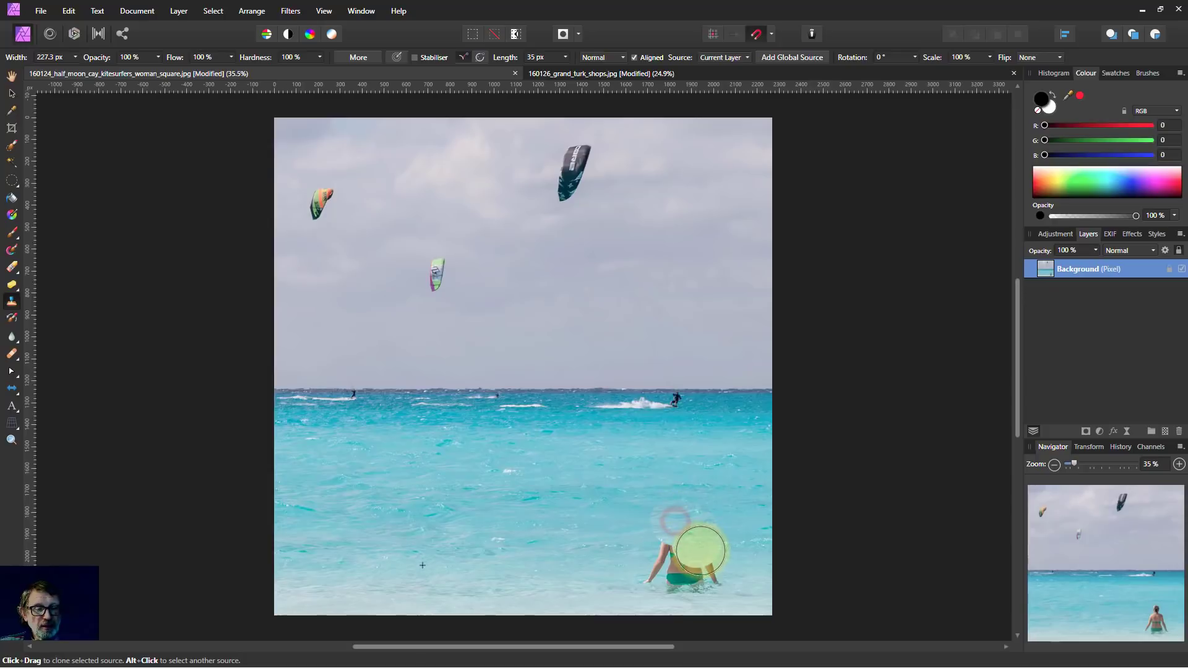
drag(696, 546, 667, 538)
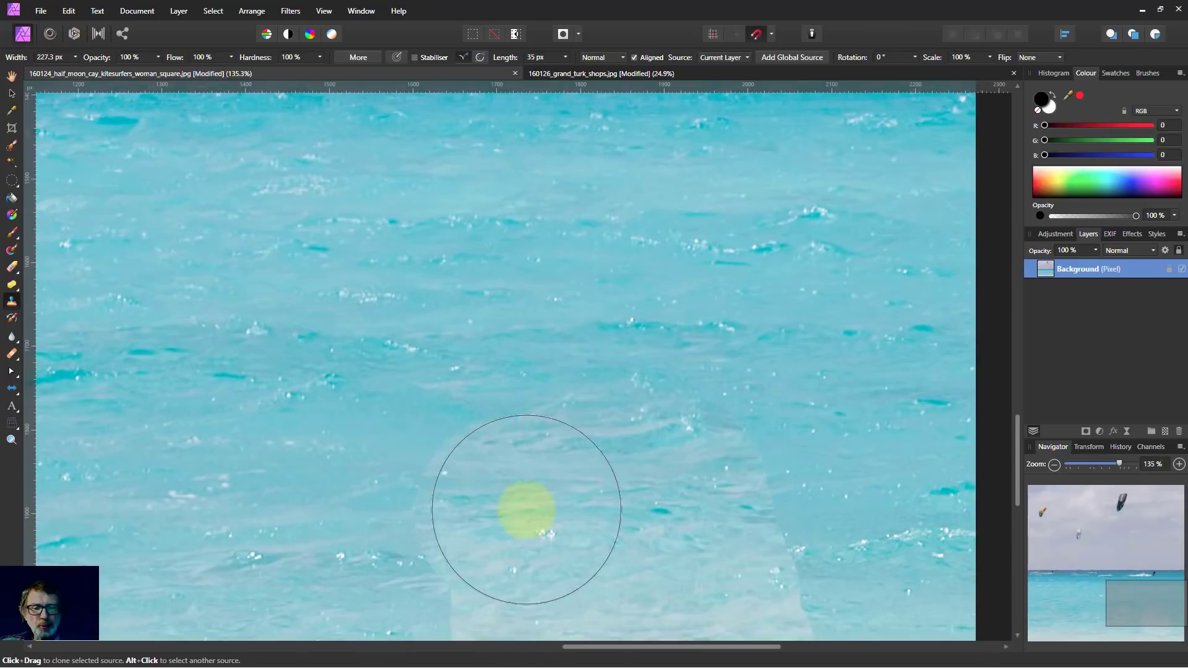
mouse_move(401, 371)
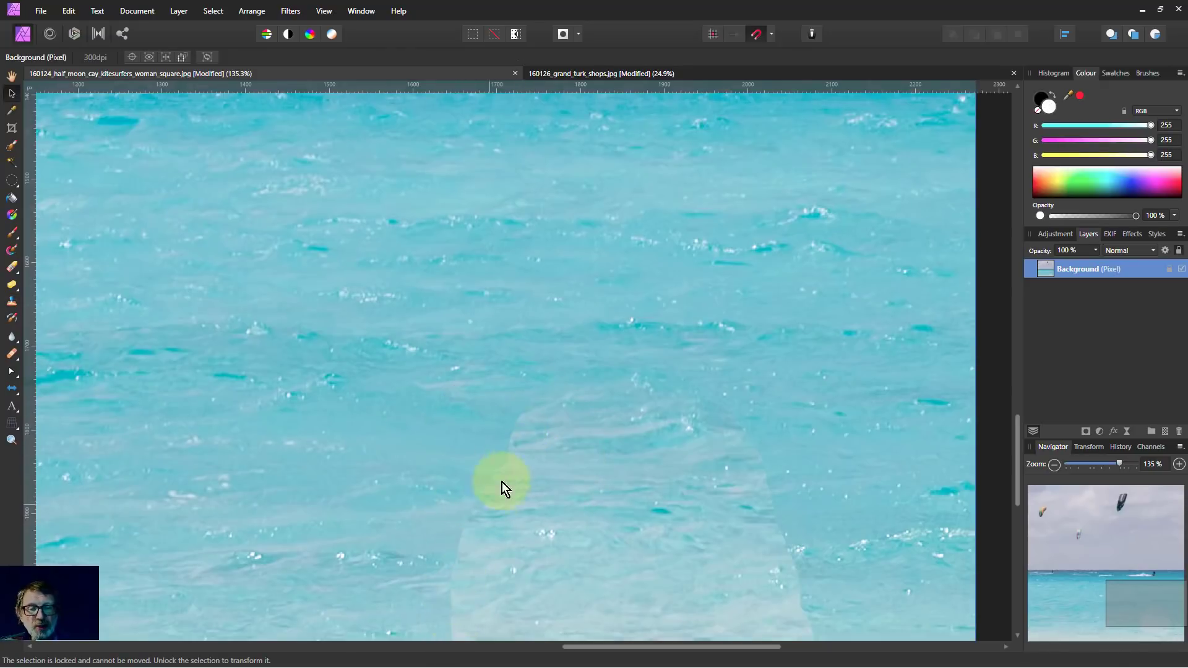
mouse_move(224, 314)
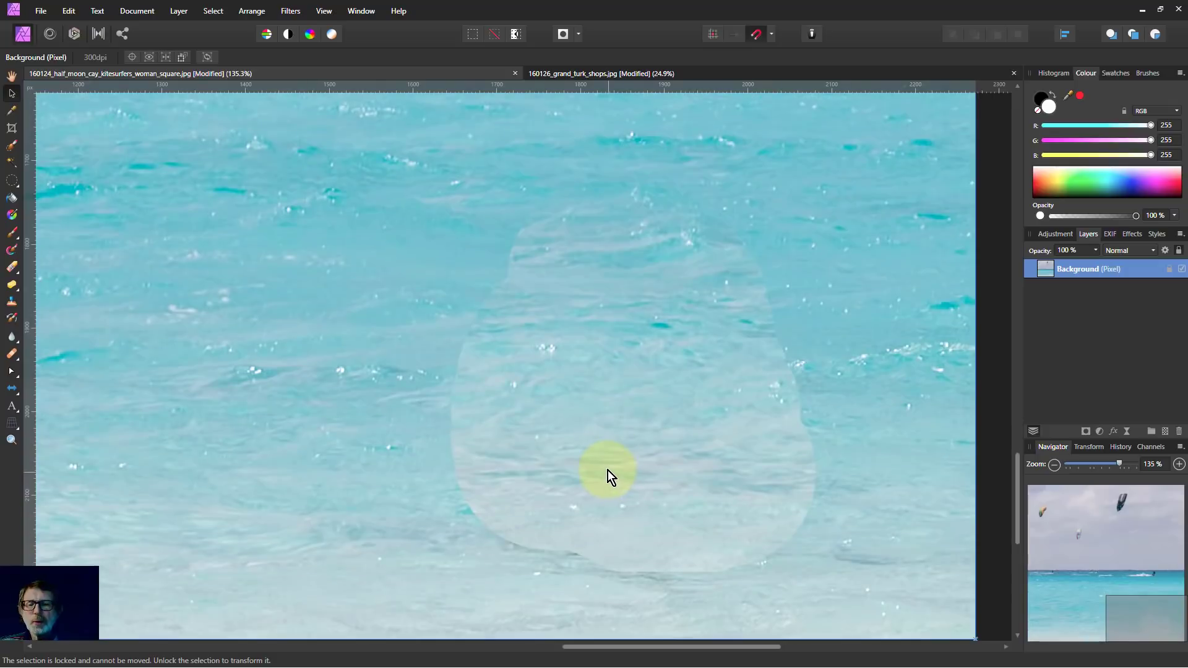
mouse_move(504, 314)
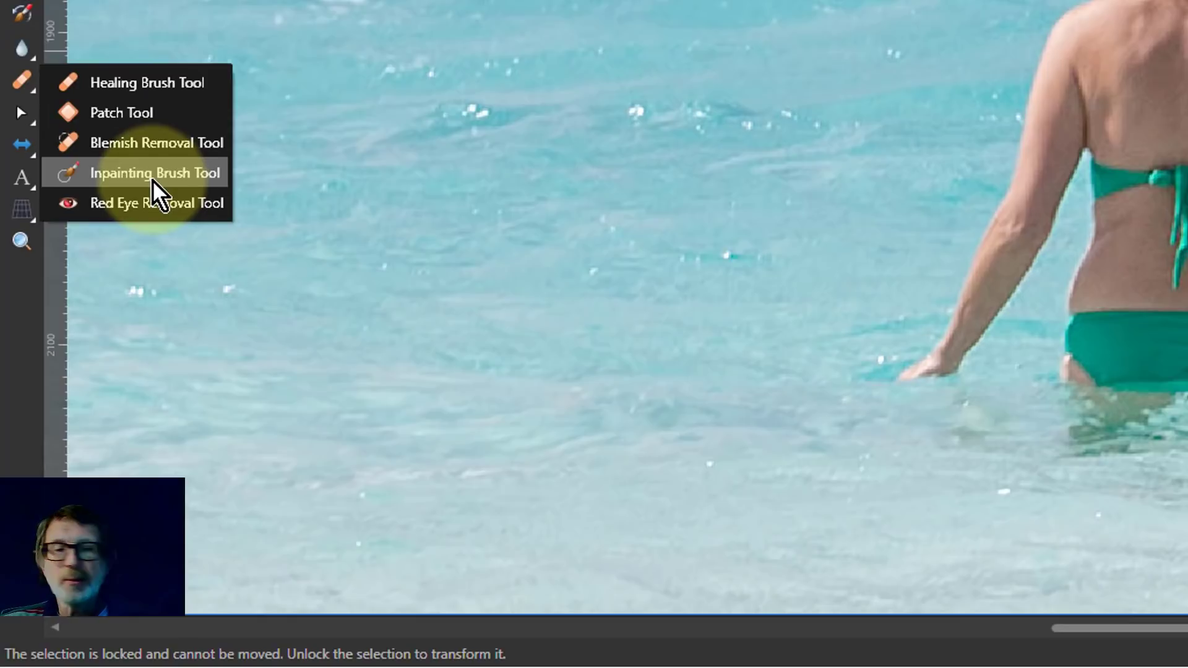
Step: Inpaint the woman away so blended sea fills where she stood
click(156, 174)
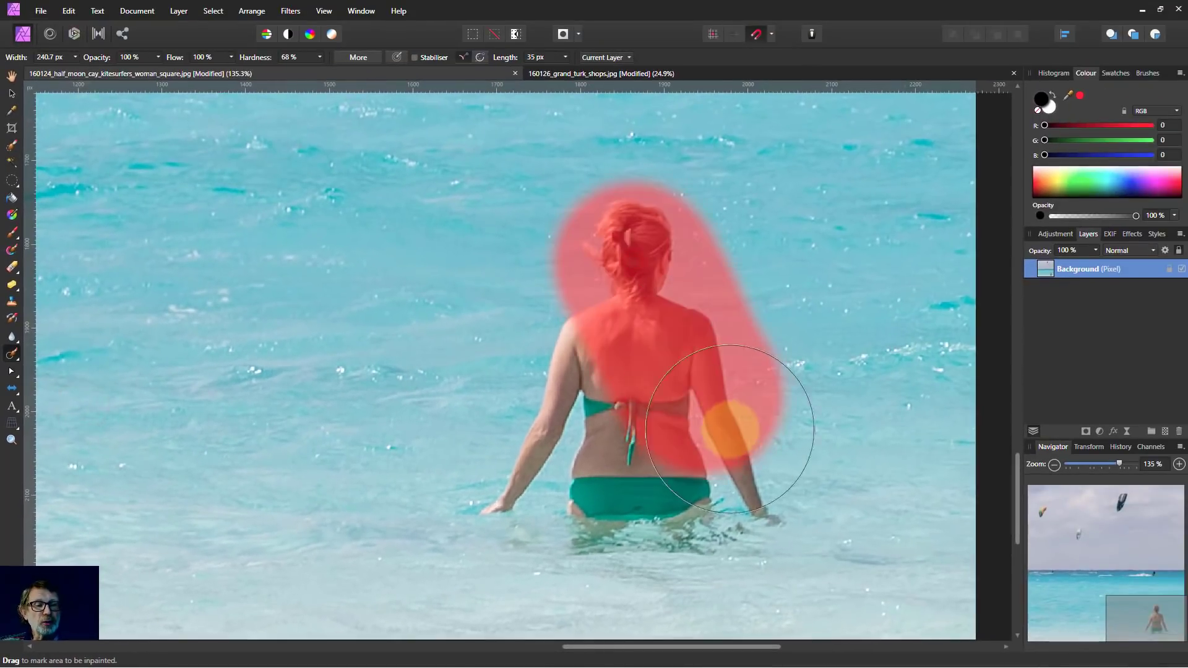
drag(731, 424, 586, 429)
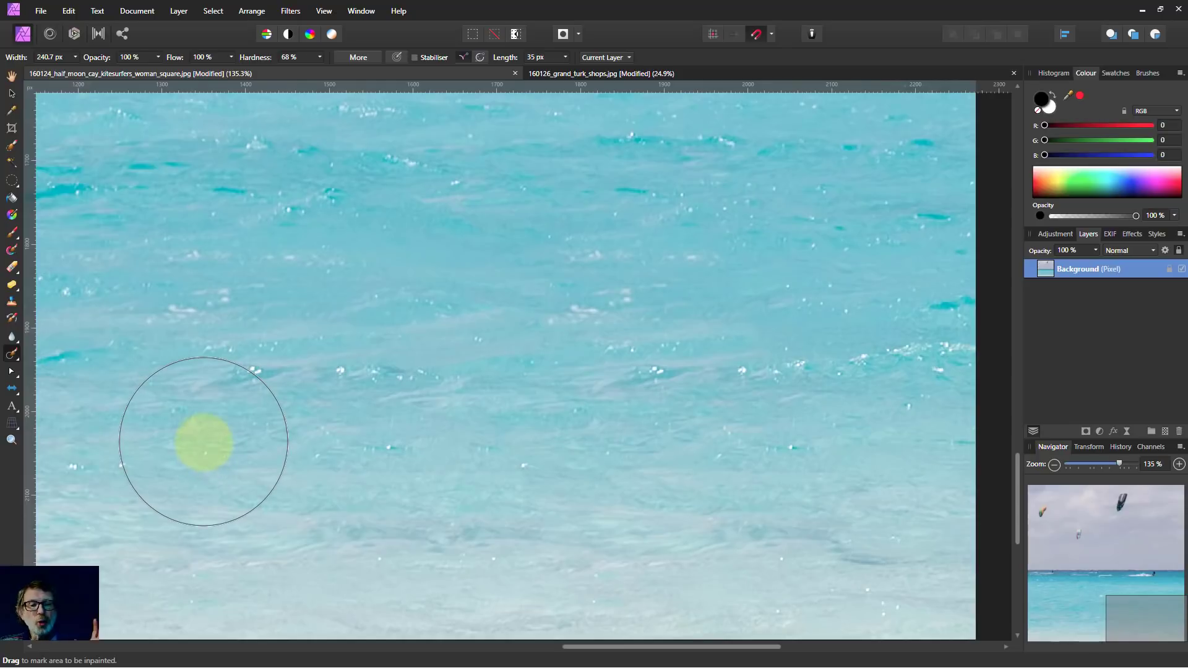
mouse_move(850, 413)
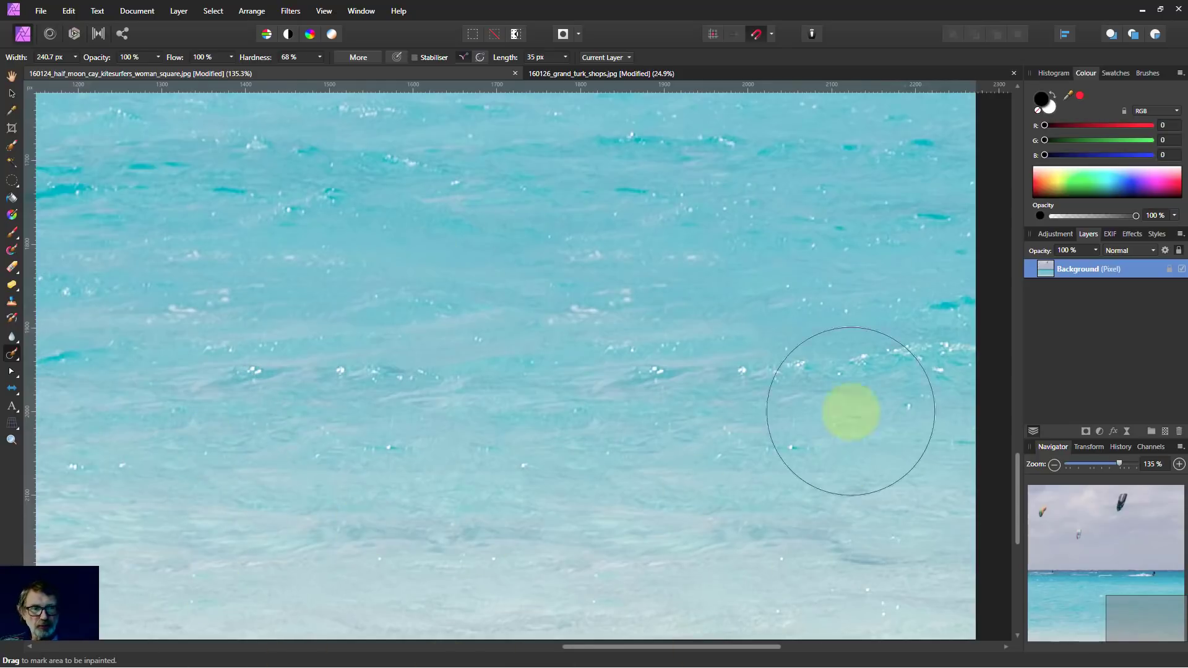
mouse_move(247, 400)
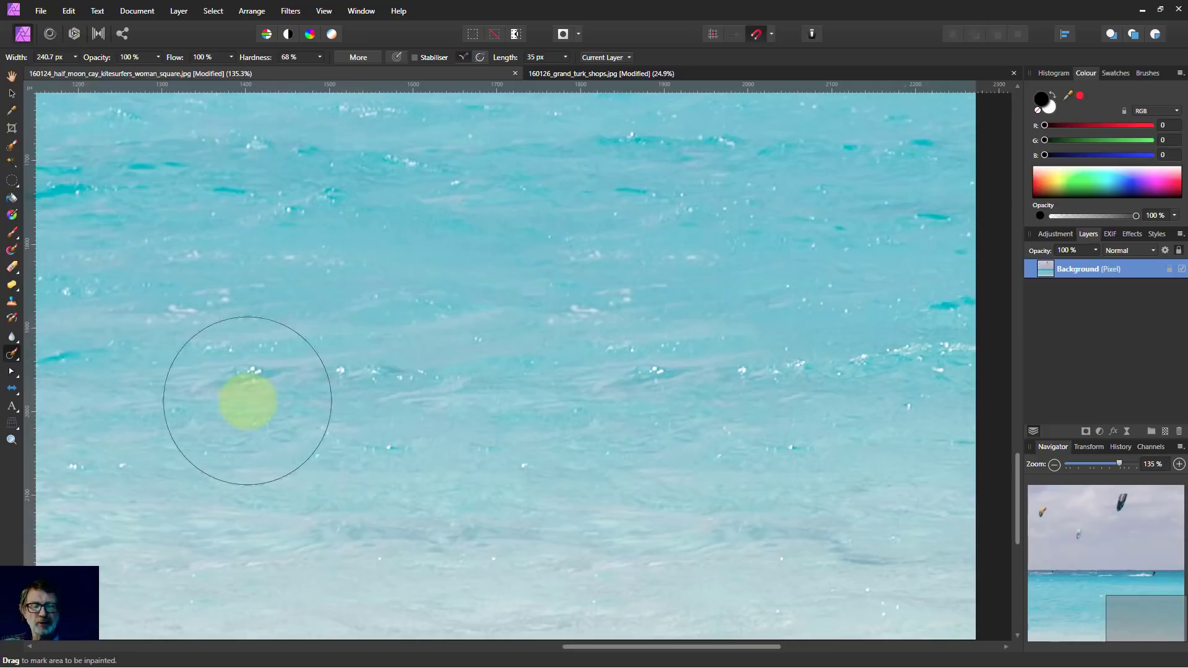
mouse_move(161, 354)
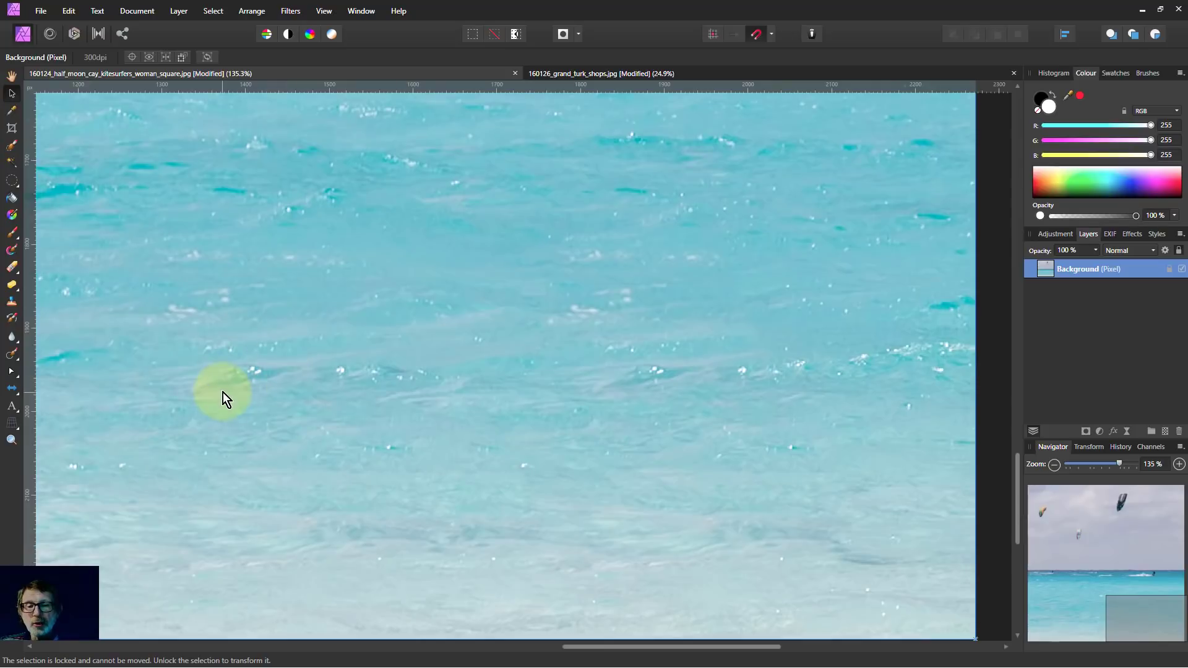
mouse_move(693, 376)
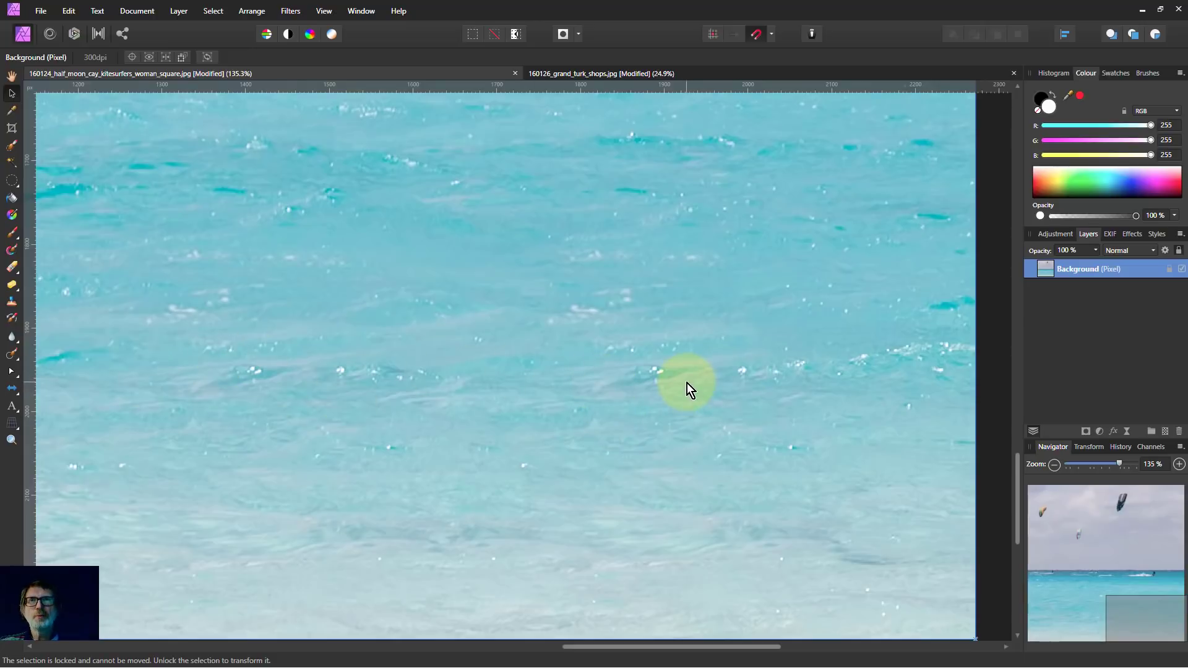
mouse_move(347, 362)
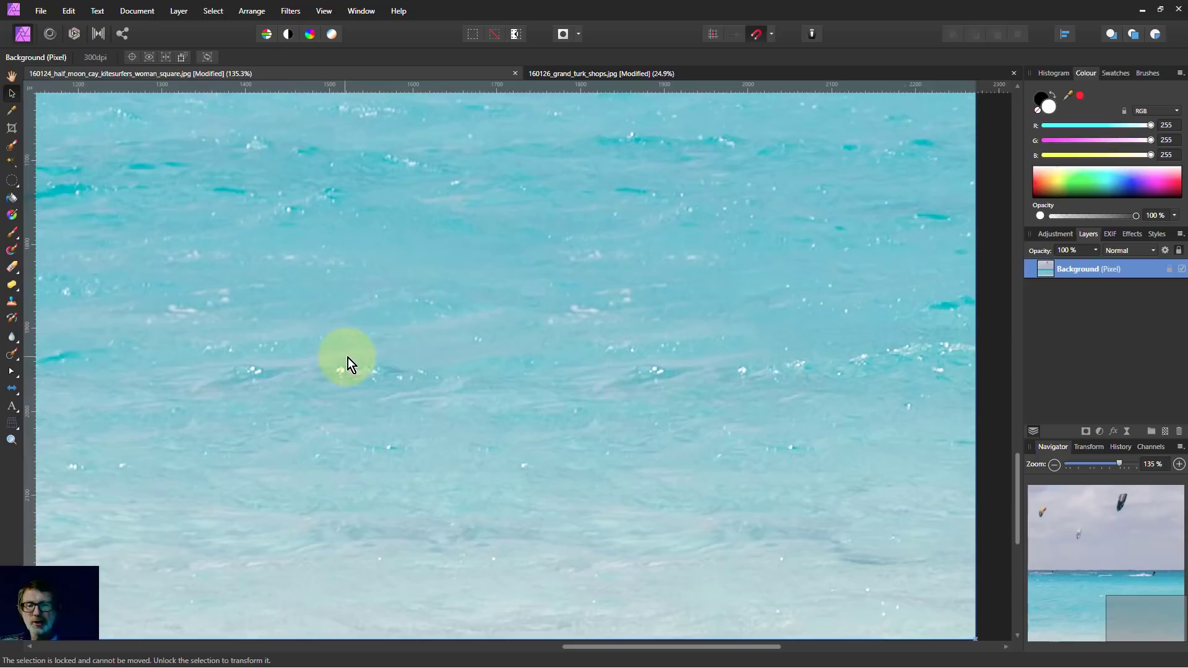
mouse_move(376, 359)
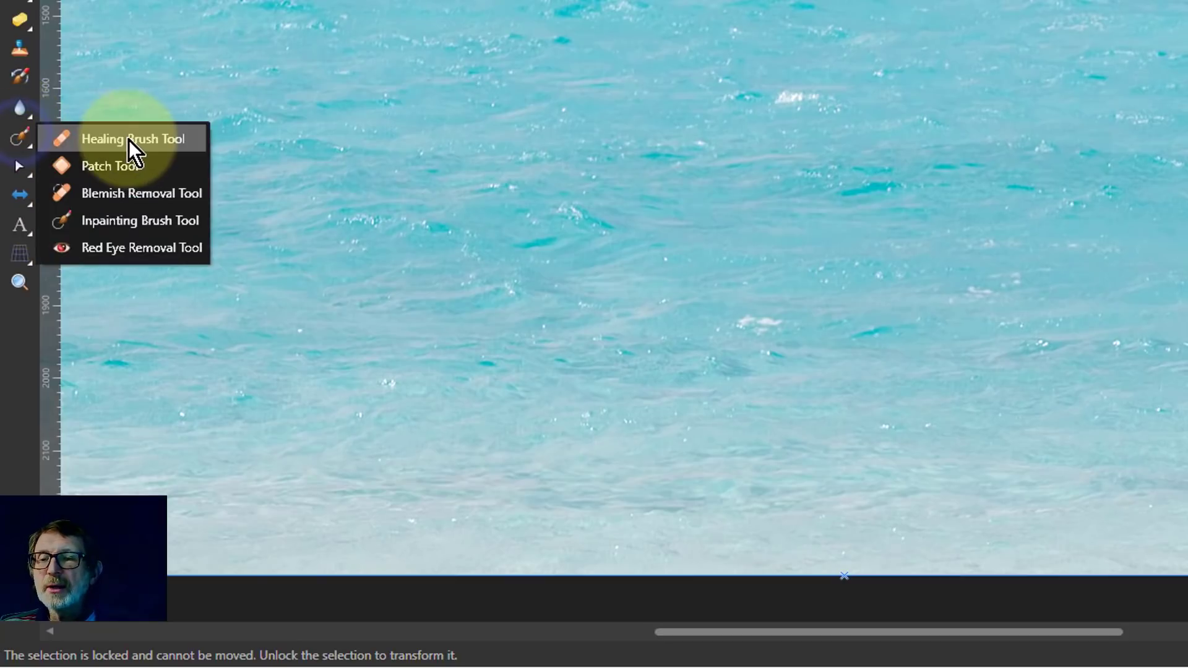
Step: Heal away the woman and the remaining haze, leaving only sea and distant kitesurfers
click(133, 139)
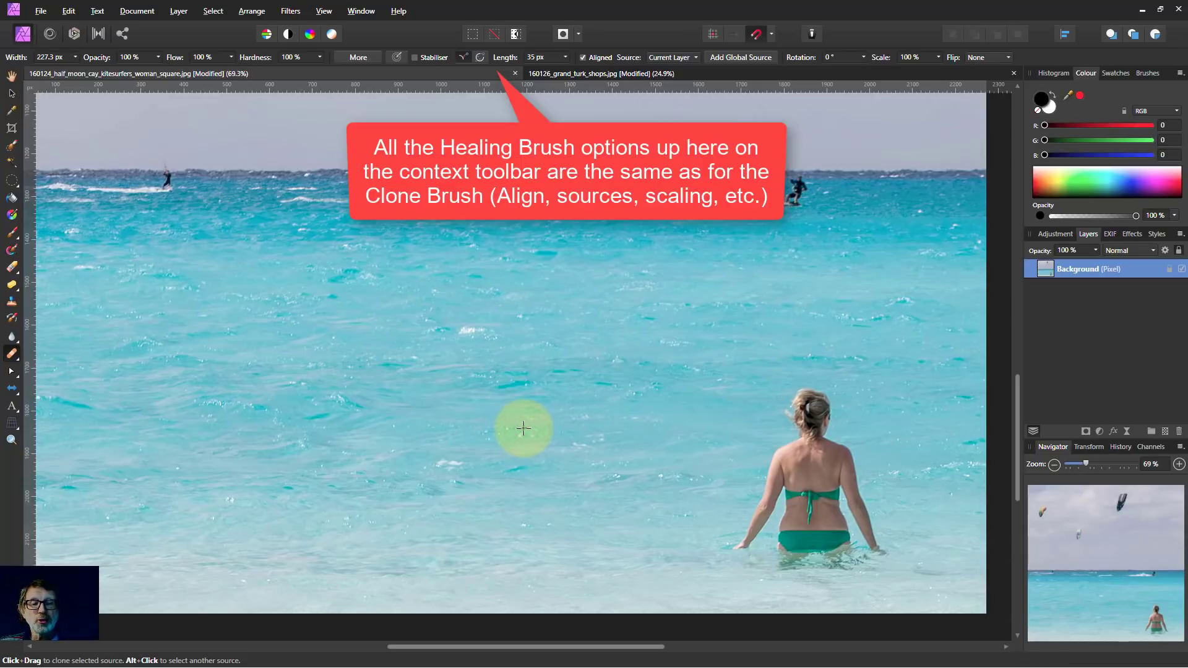
drag(523, 429, 803, 432)
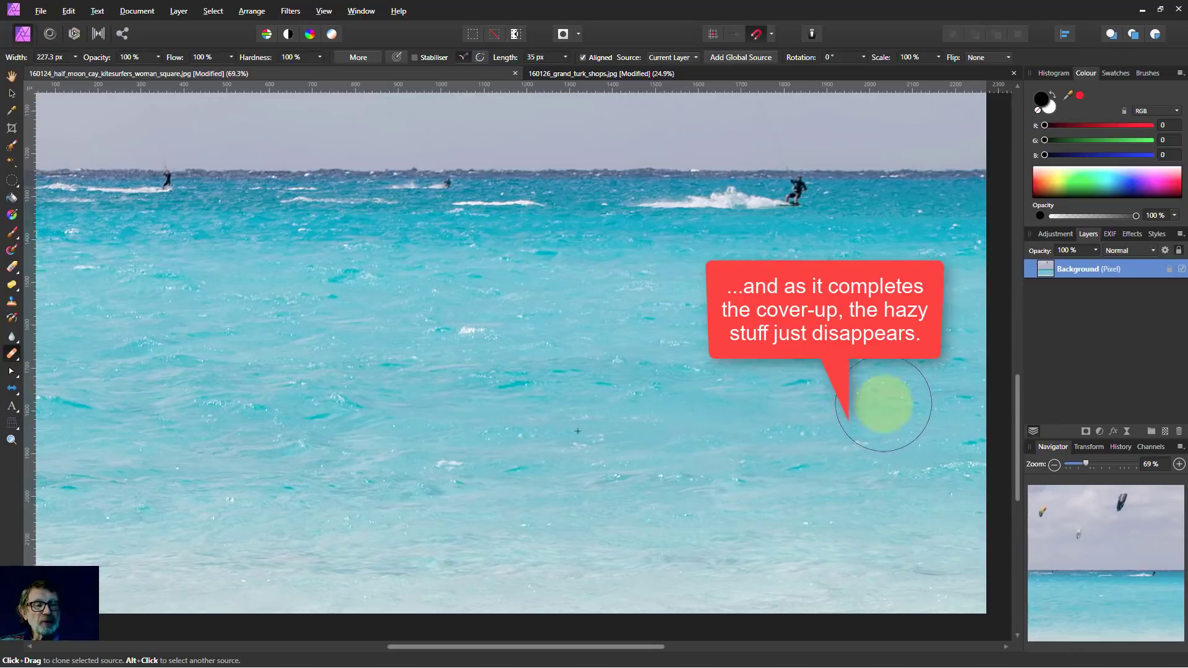
drag(883, 401, 640, 406)
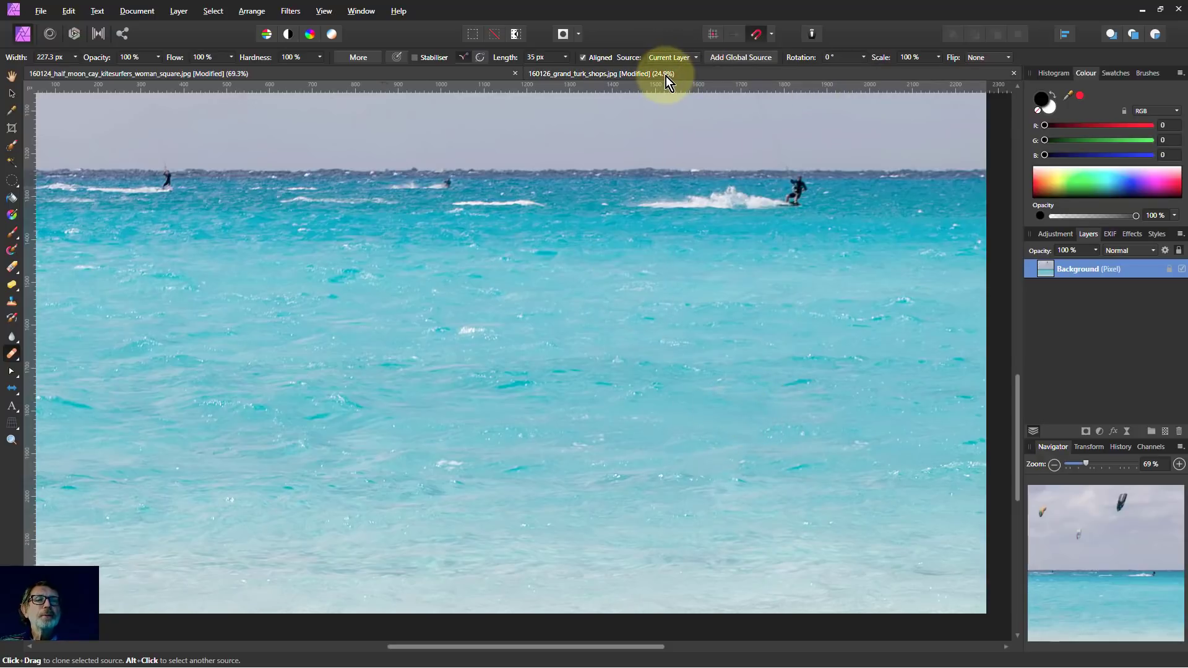
Step: Switch to grand_turk_shops, inpaint over the butterfly board, then discard the attempt
click(589, 73)
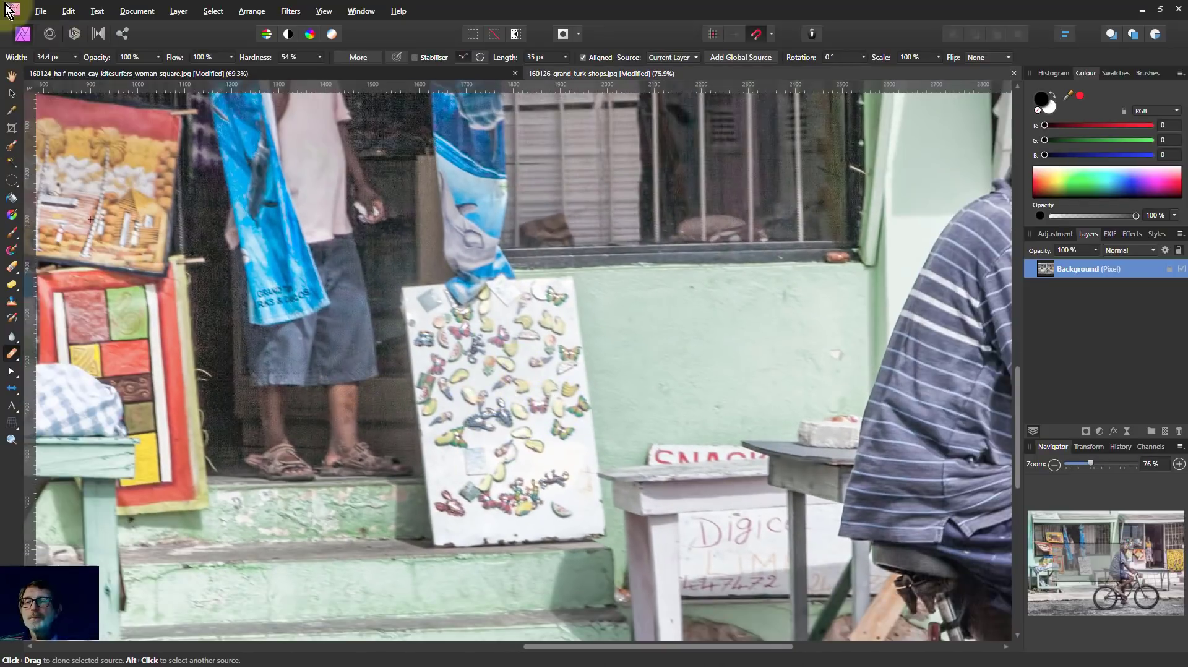
click(12, 337)
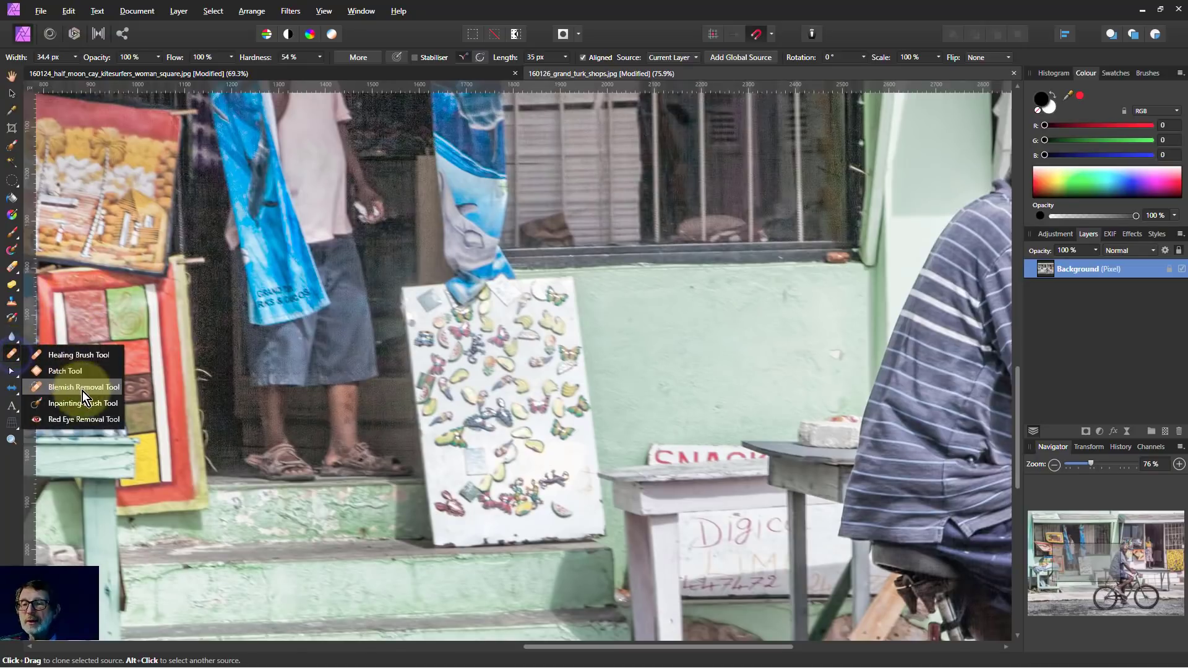
click(83, 402)
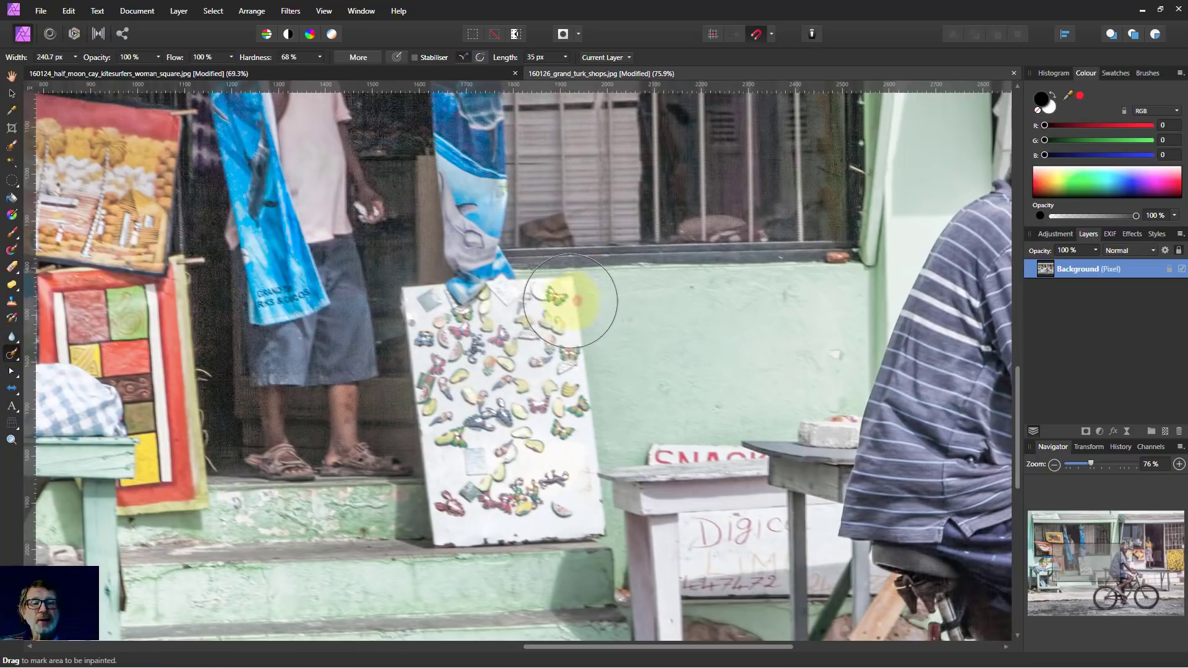
drag(571, 301, 534, 515)
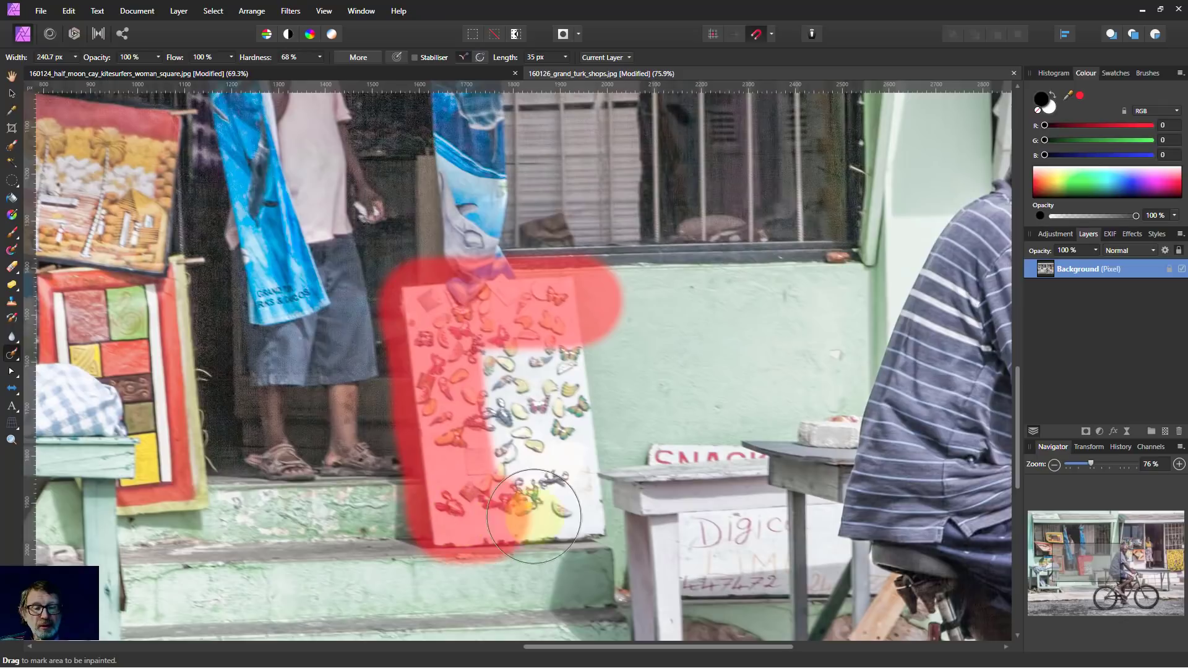
drag(534, 515, 515, 475)
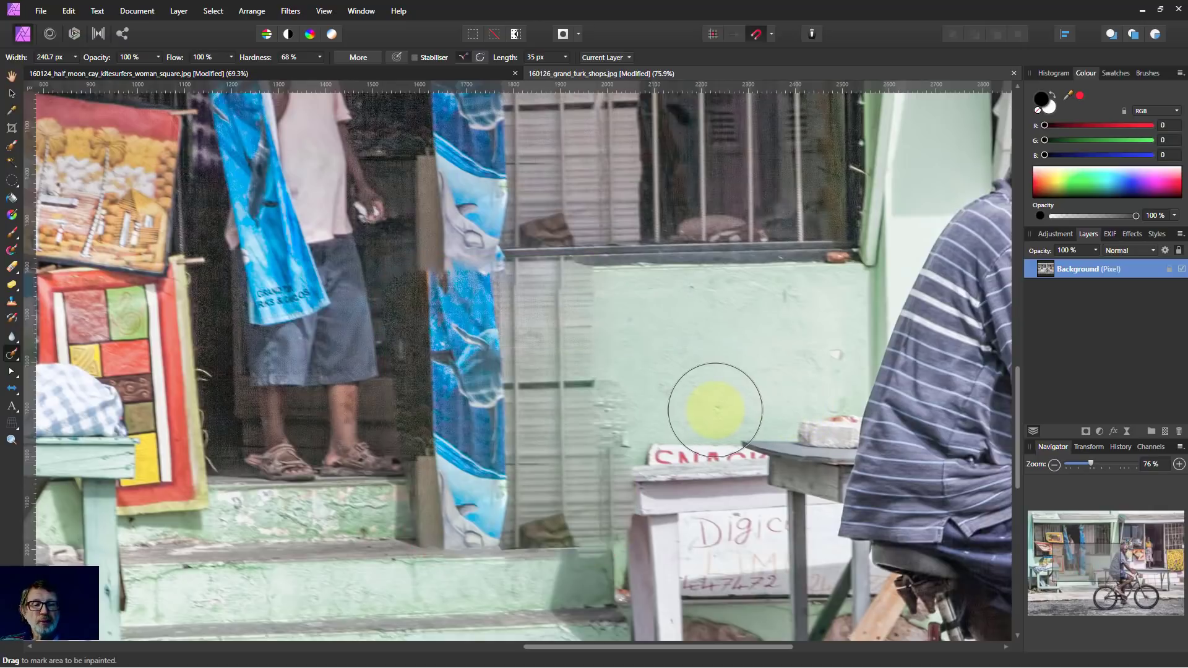
drag(713, 409, 288, 364)
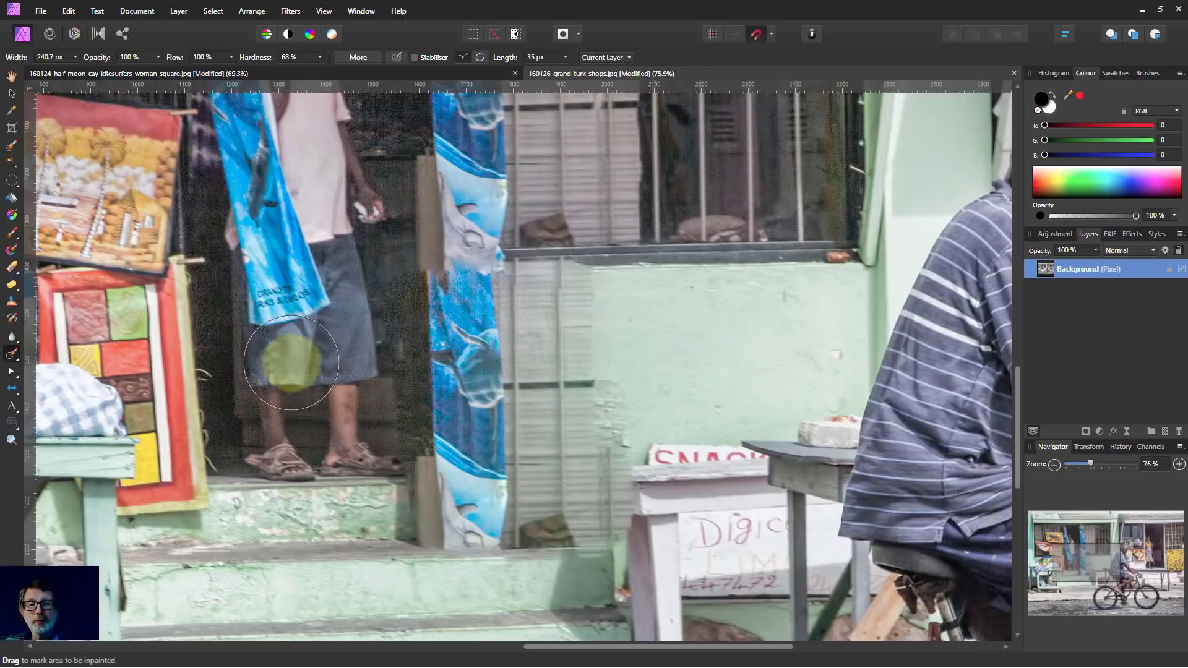
drag(290, 363, 339, 345)
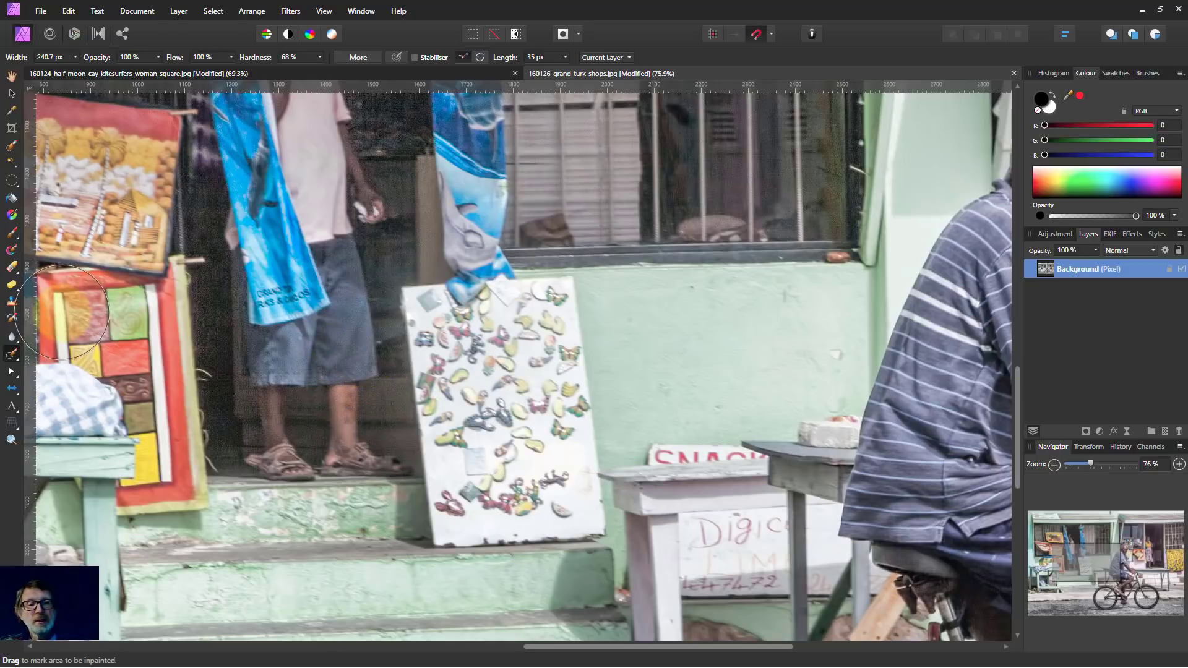
Step: Clone green wall over the board's butterflies from top to bottom, leaving rough lighter patches
click(12, 354)
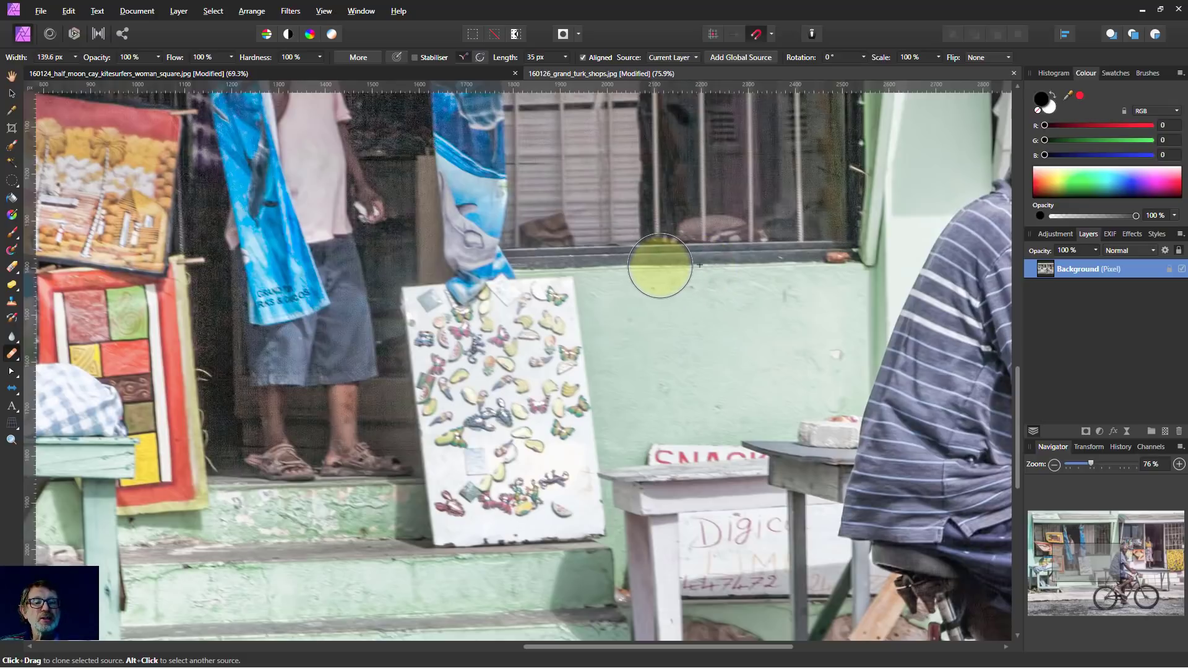
drag(660, 265, 552, 265)
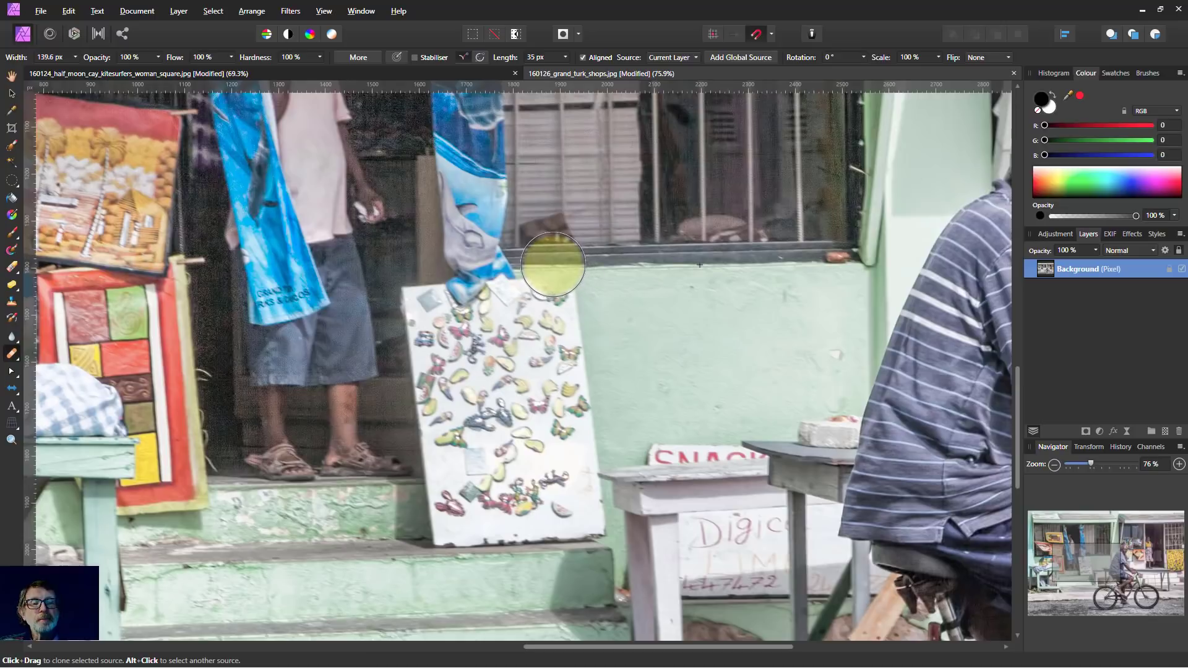
mouse_move(546, 268)
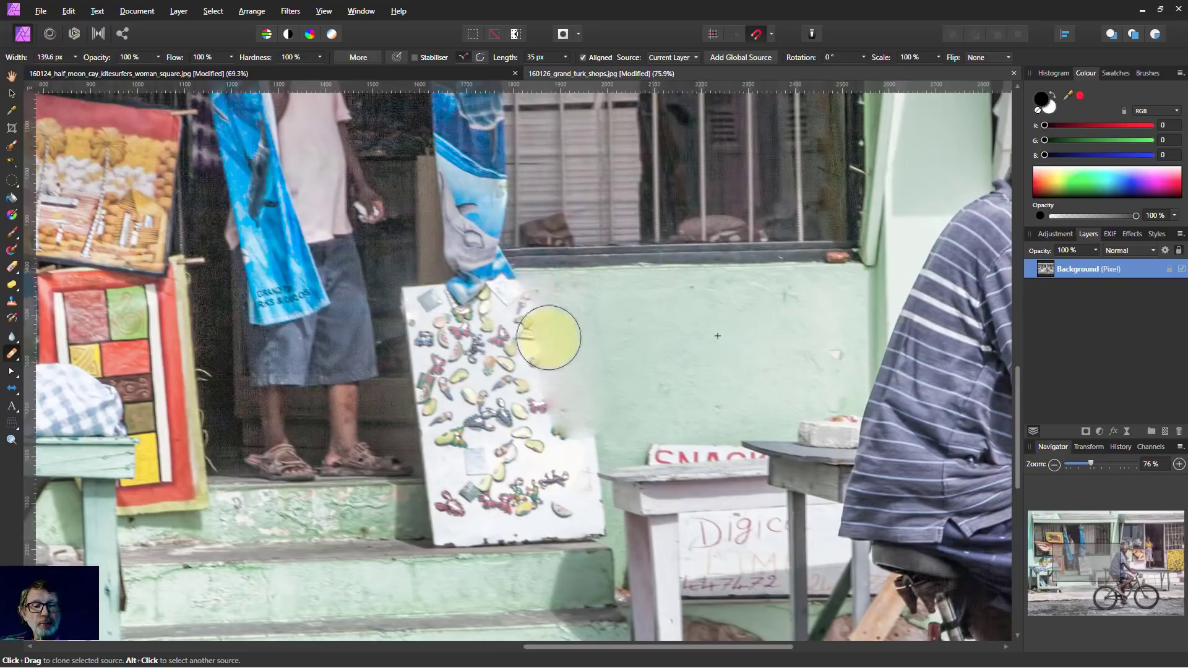
drag(548, 337, 559, 411)
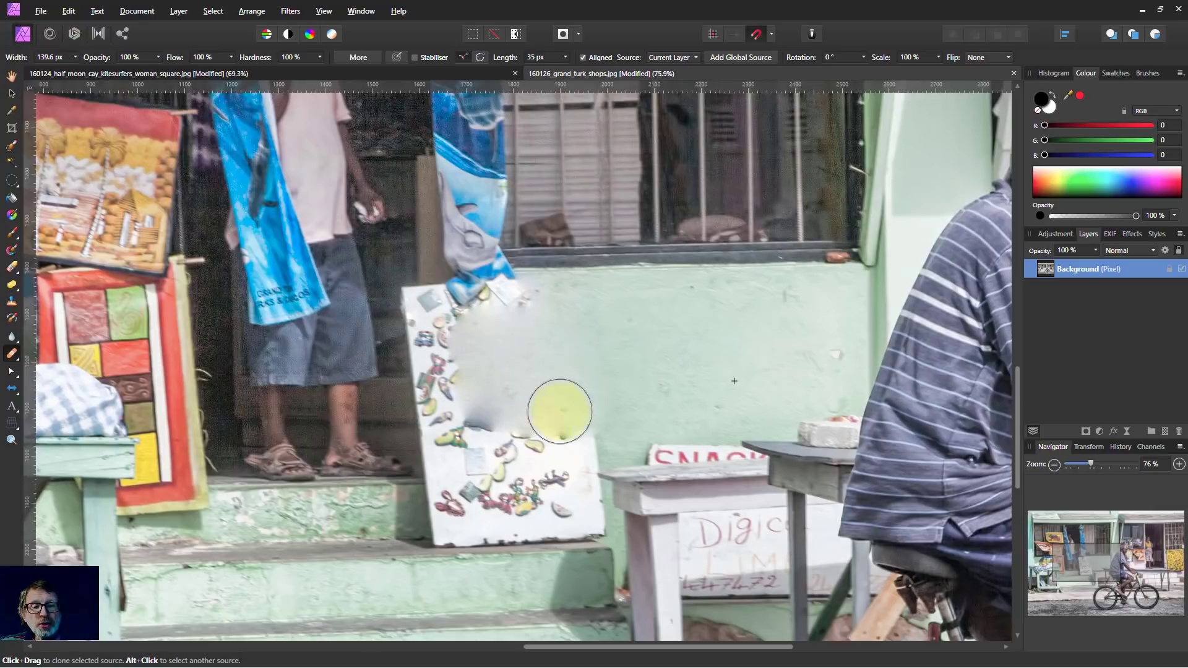
drag(559, 412, 522, 317)
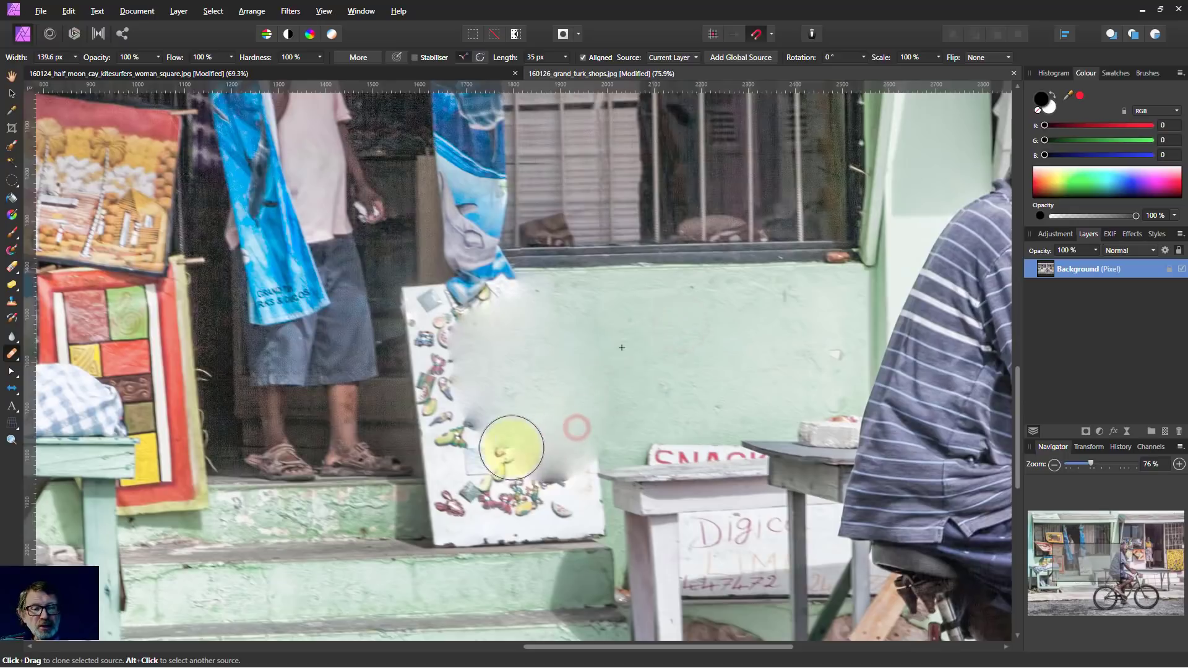
drag(511, 447, 657, 385)
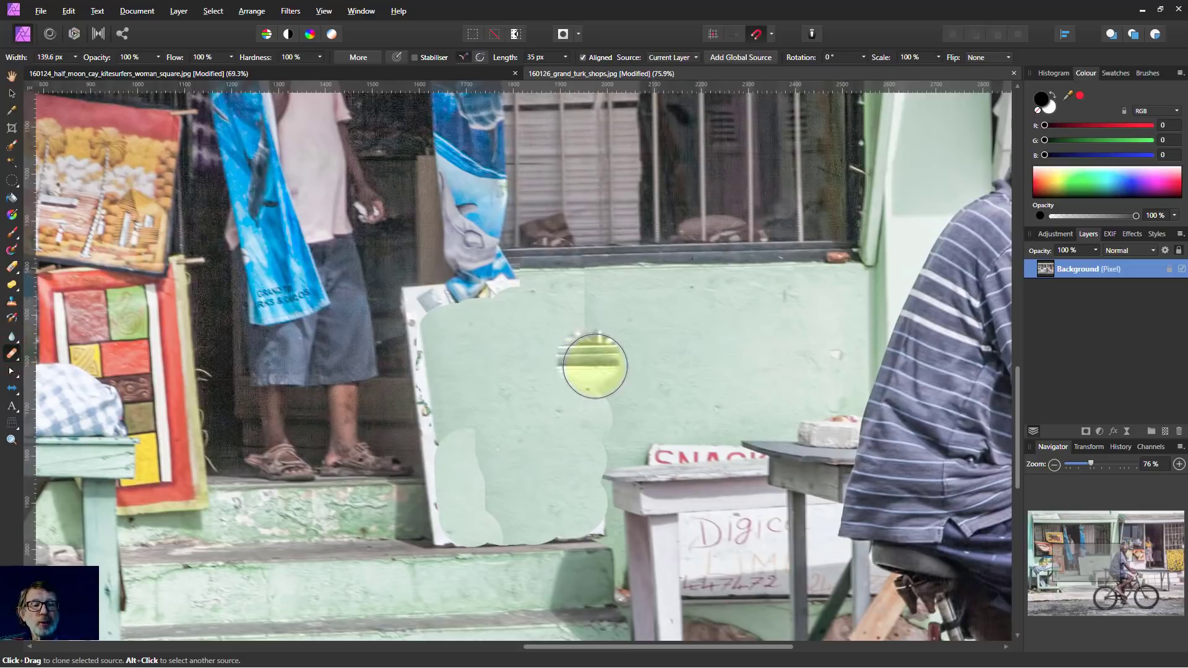
mouse_move(657, 324)
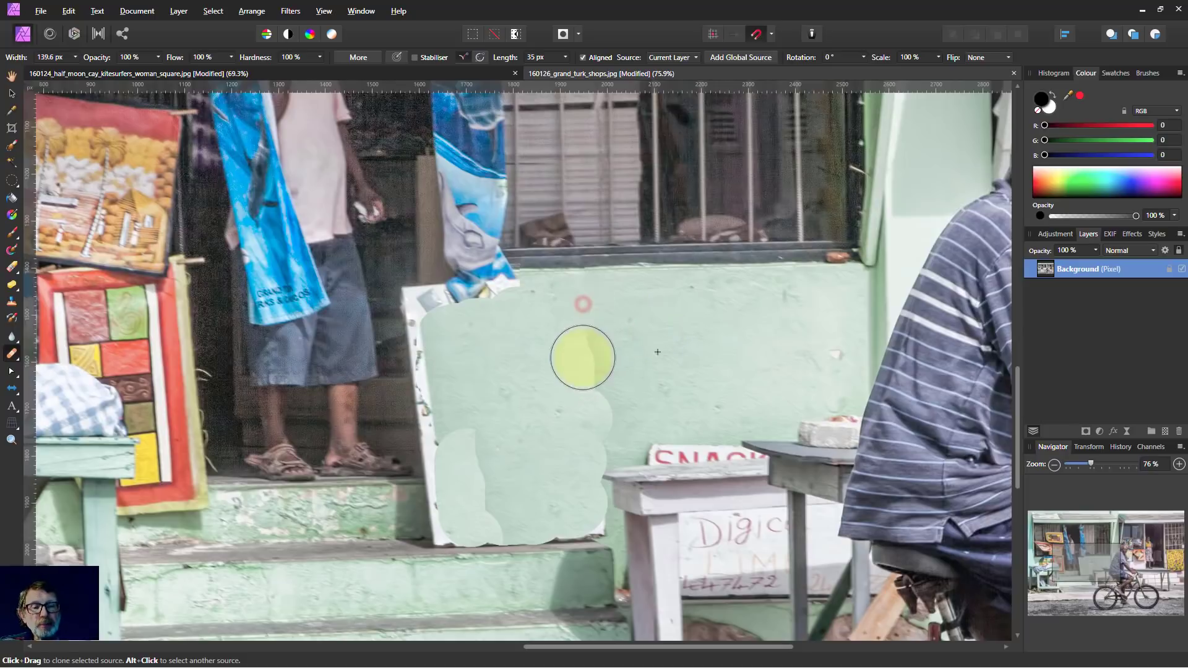
Step: Clone wall texture across the upper board and blend its left edge into the background
drag(582, 358, 639, 393)
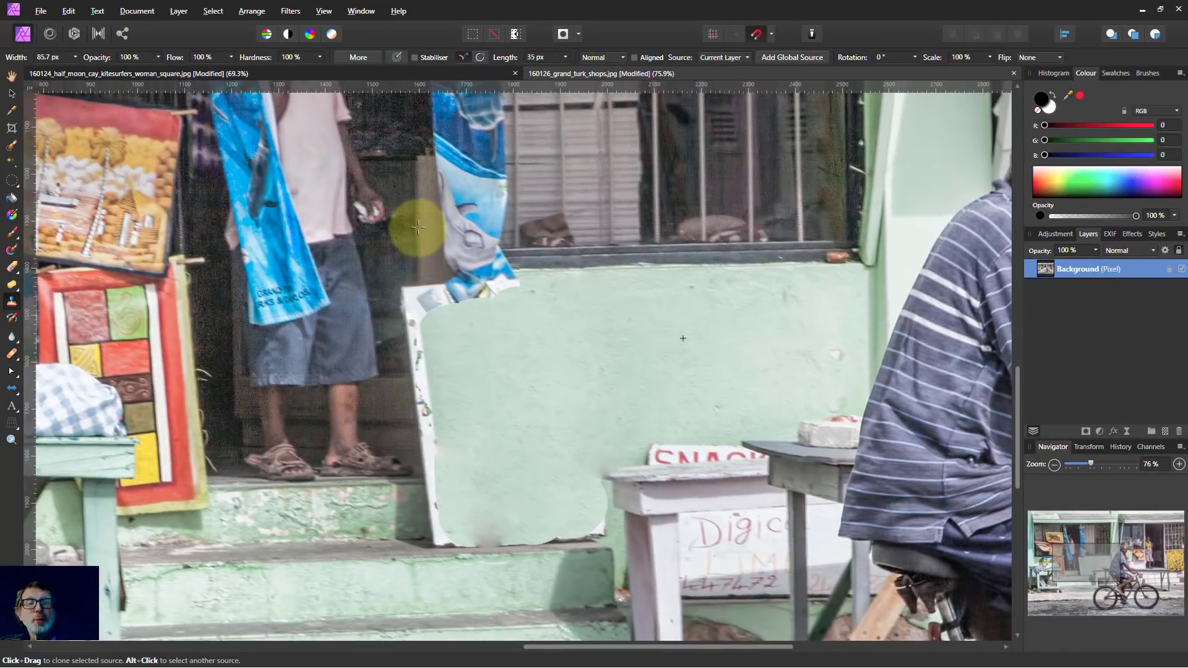
drag(417, 228, 417, 337)
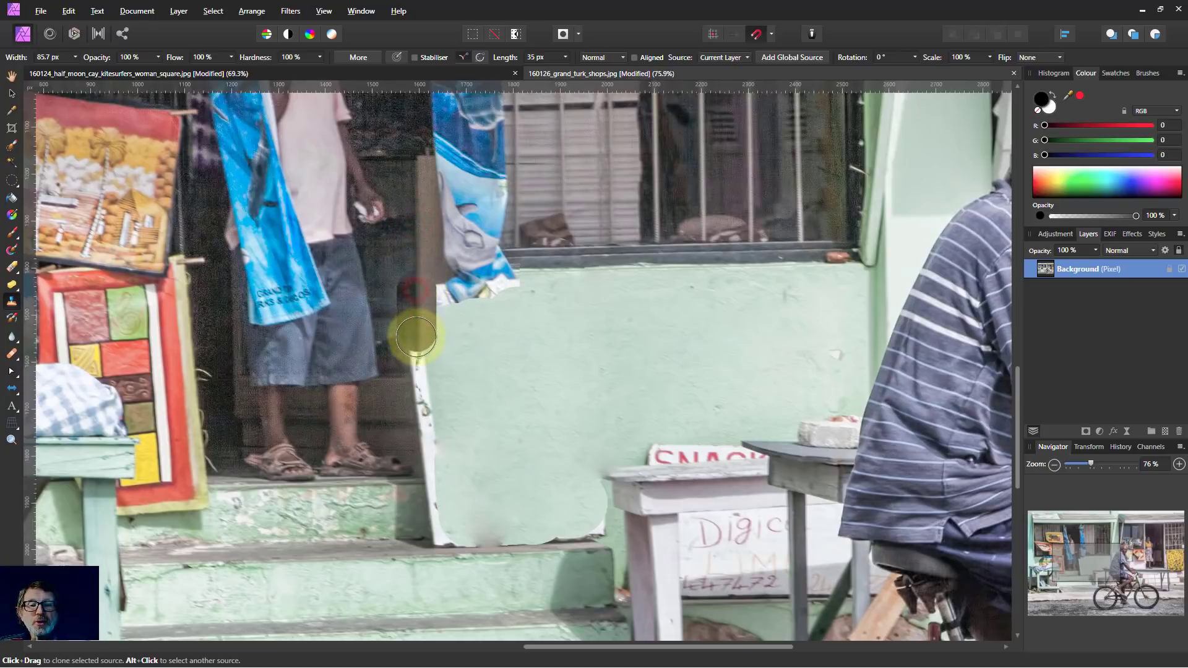